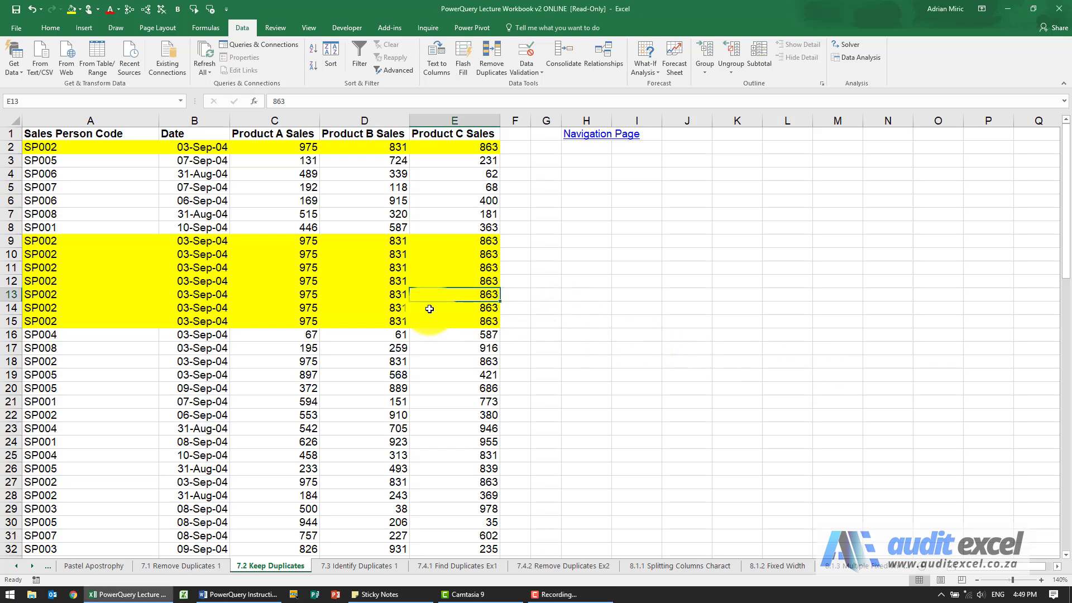
mouse_move(143, 206)
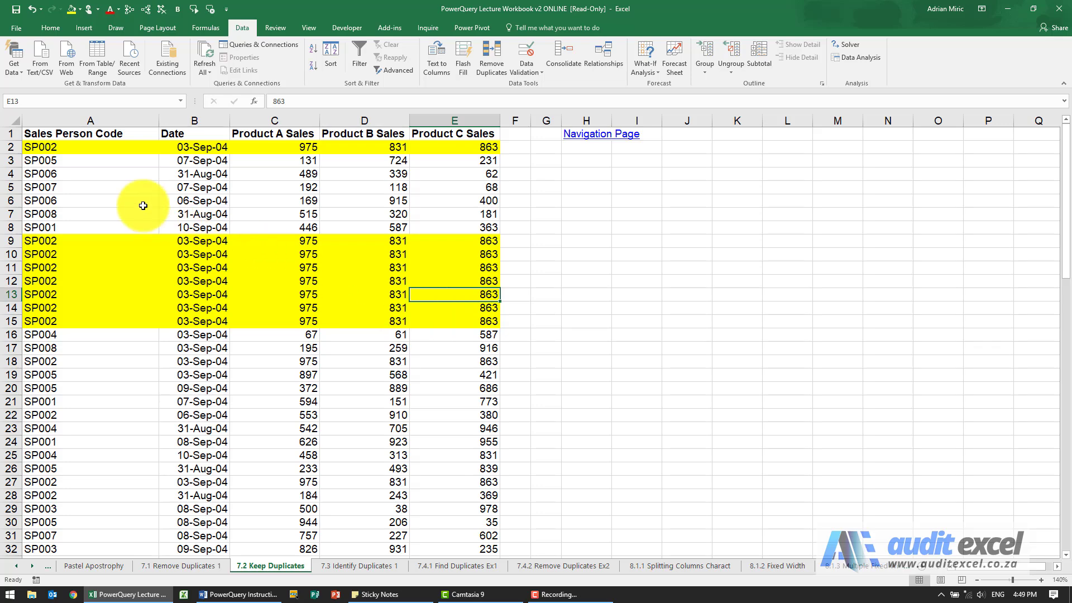
mouse_move(69, 279)
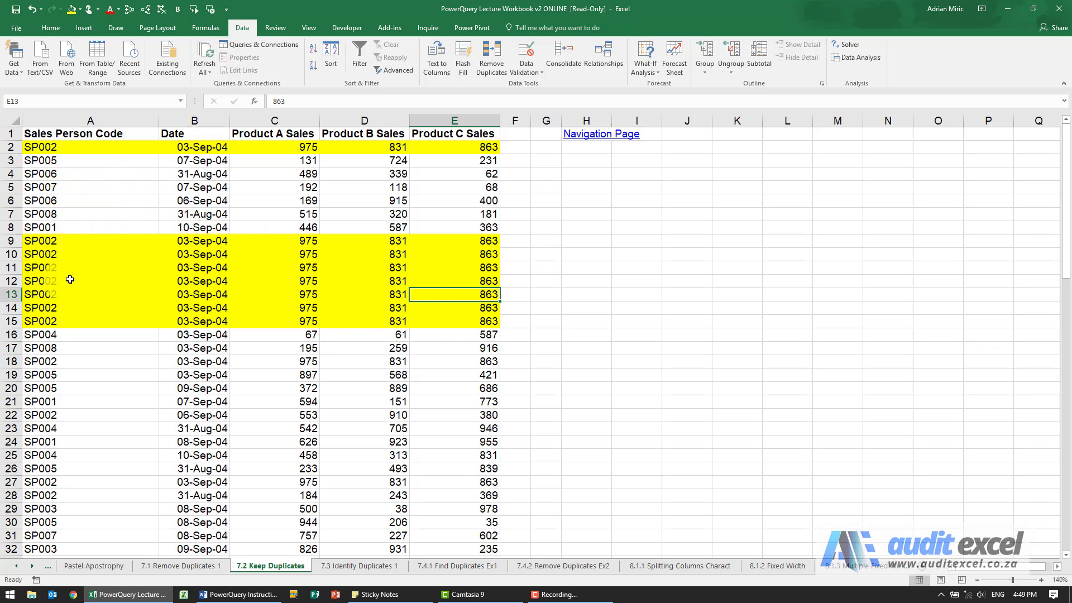
Step: Convert the sales data range on the Keep Duplicates sheet into an Excel table
click(89, 186)
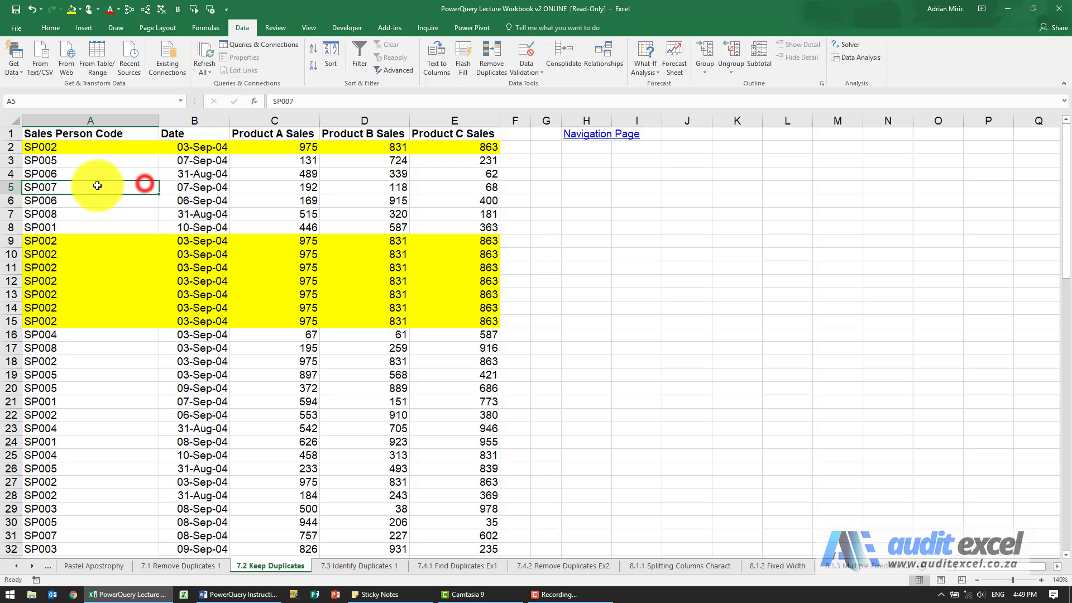
mouse_move(288, 212)
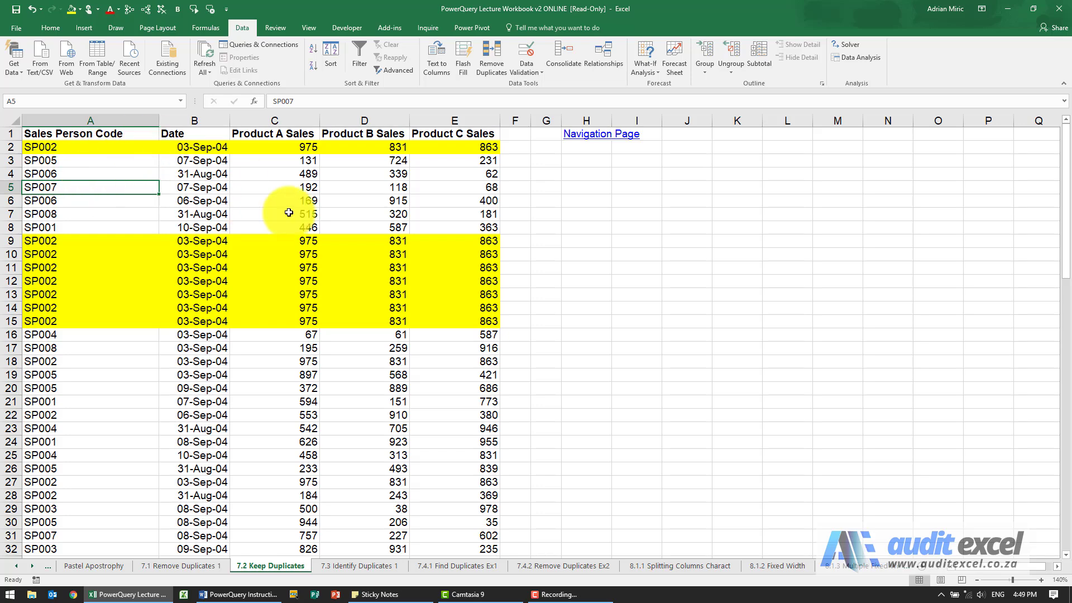
click(72, 133)
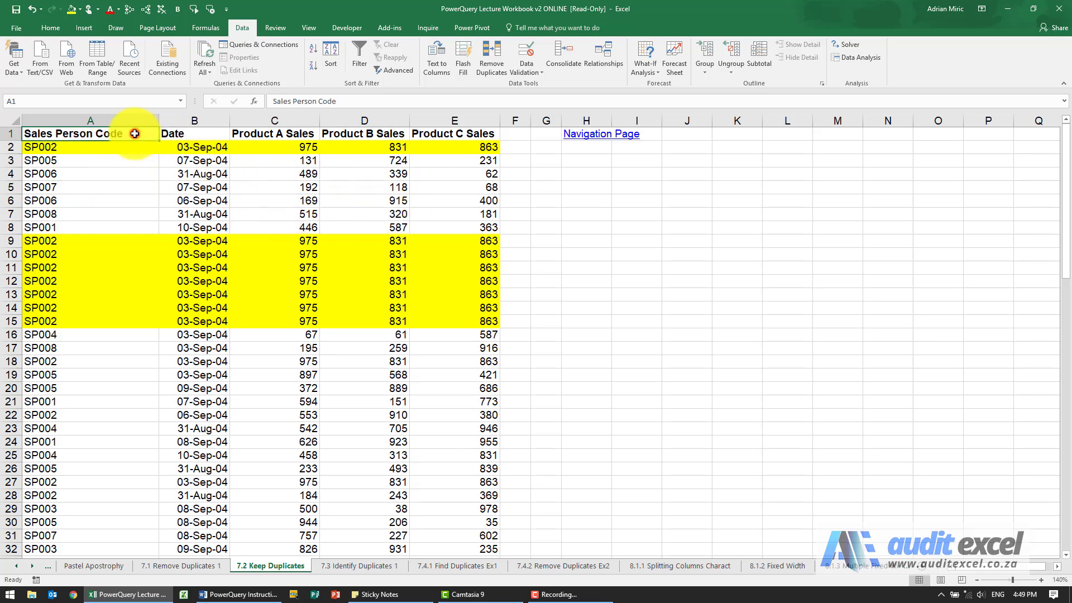
scroll(down, 3)
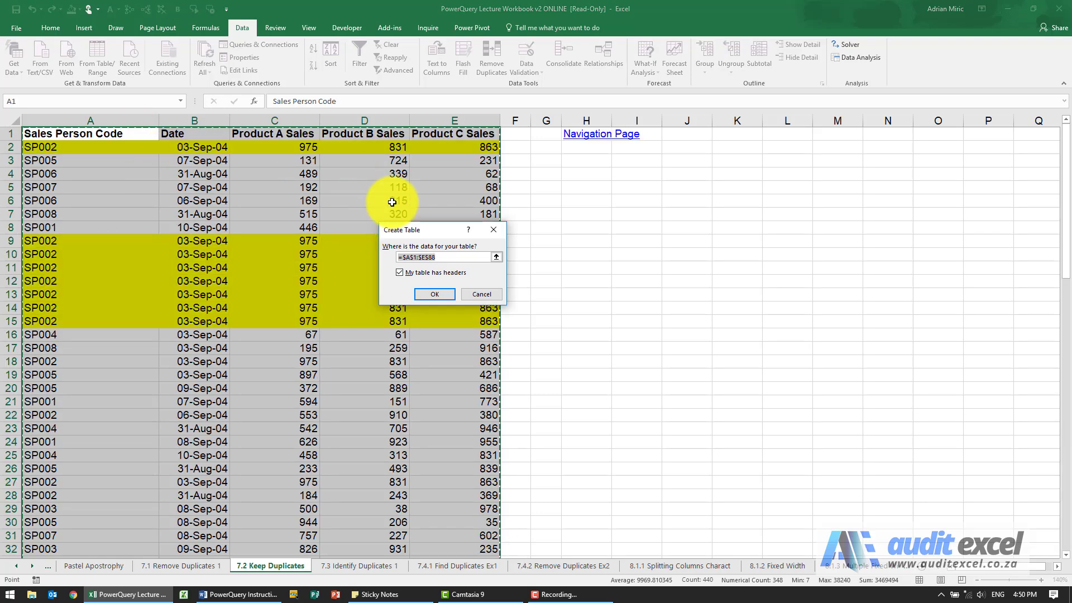
click(433, 293)
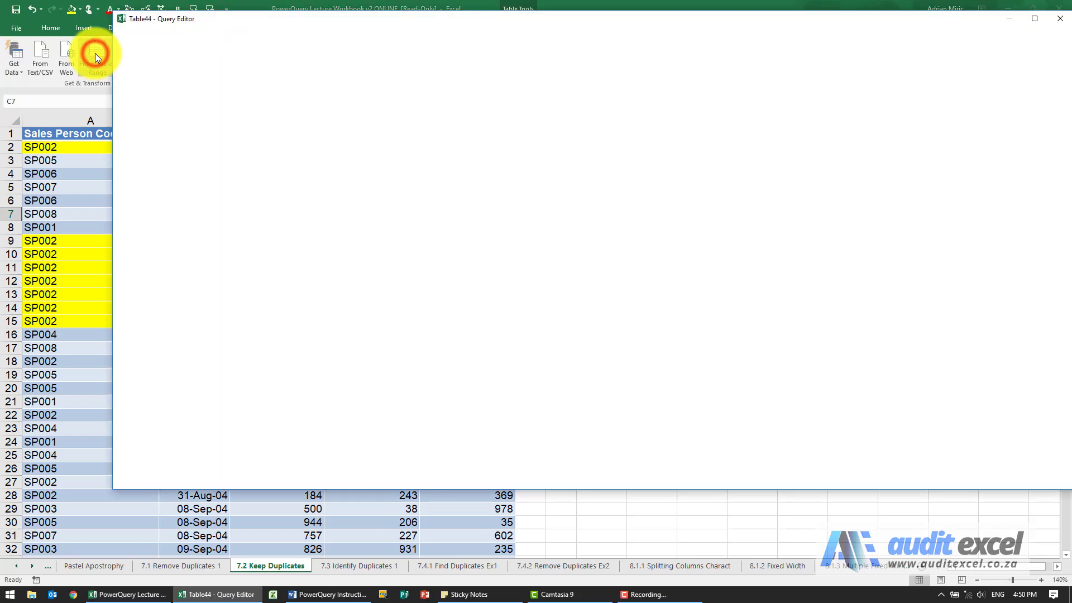
Step: Select all five columns, Sales Person Code through Product C Sales, in the 87-row query
click(96, 58)
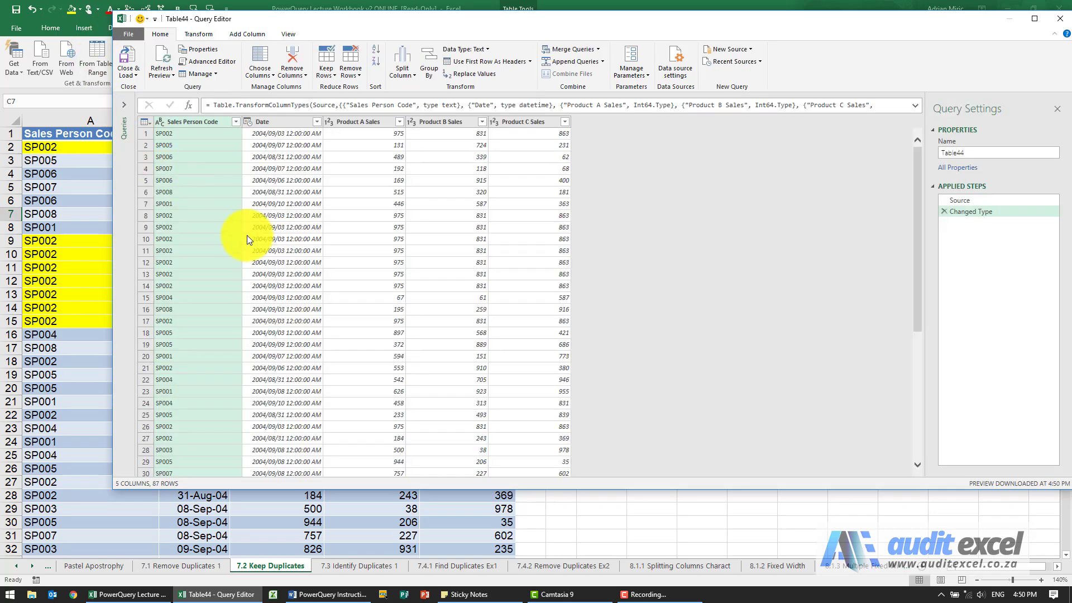
click(326, 61)
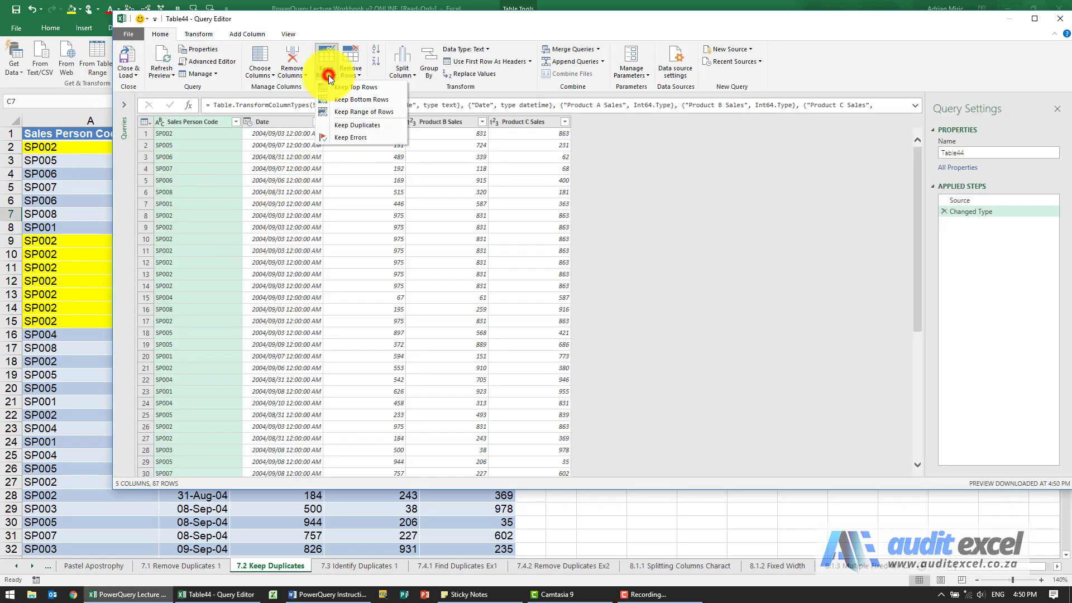
mouse_move(339, 128)
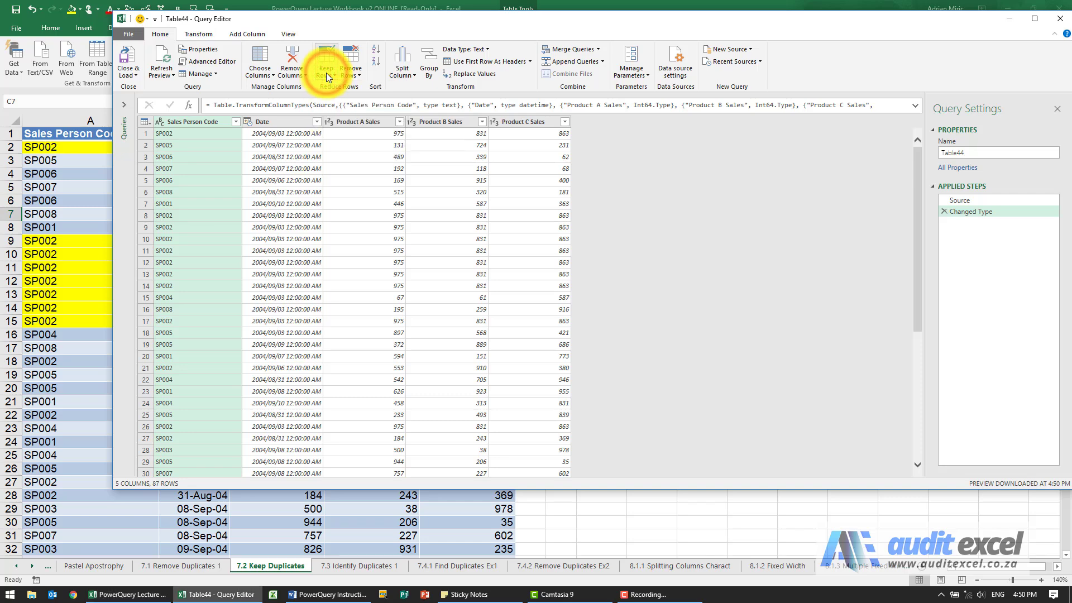
mouse_move(279, 129)
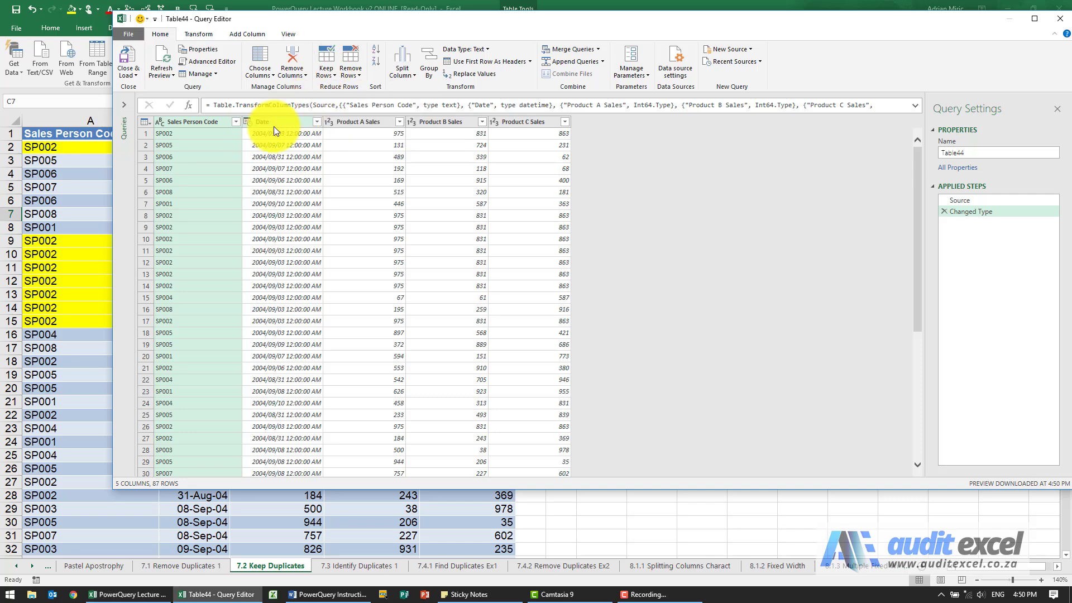
click(362, 121)
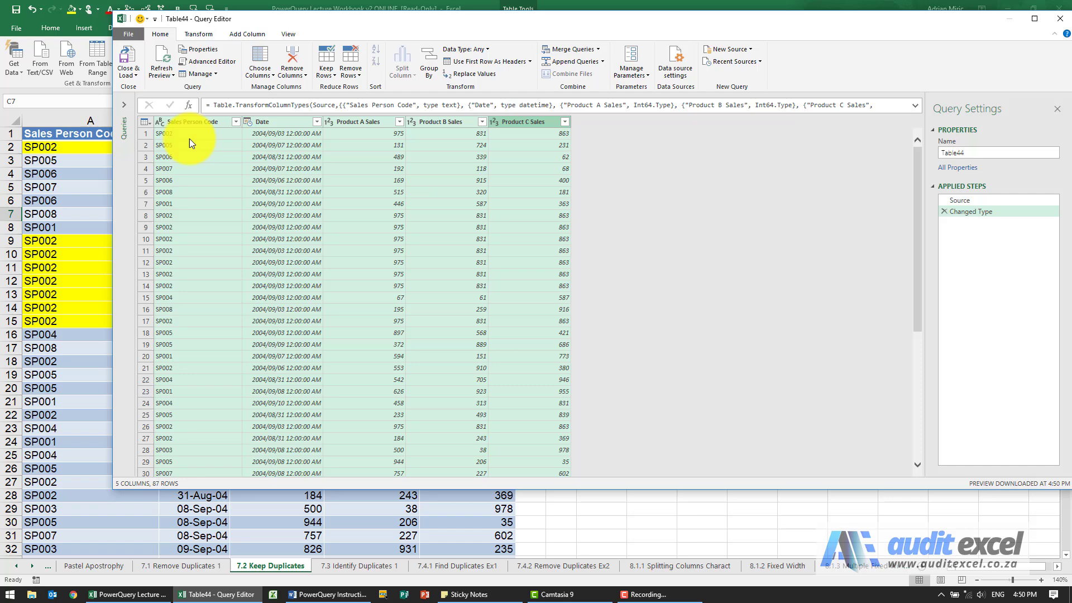
mouse_move(507, 142)
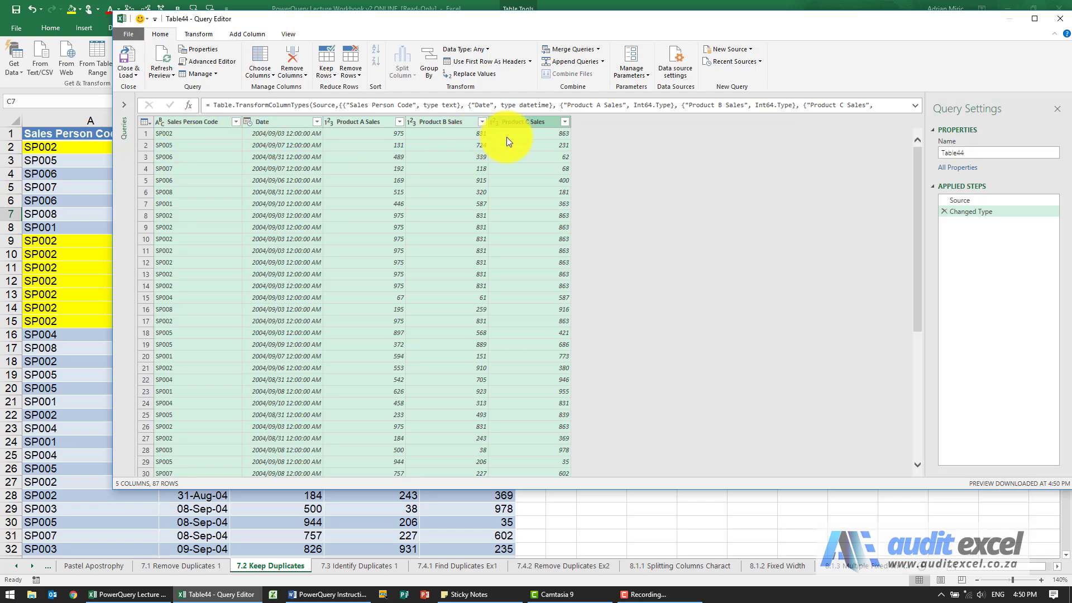
mouse_move(328, 151)
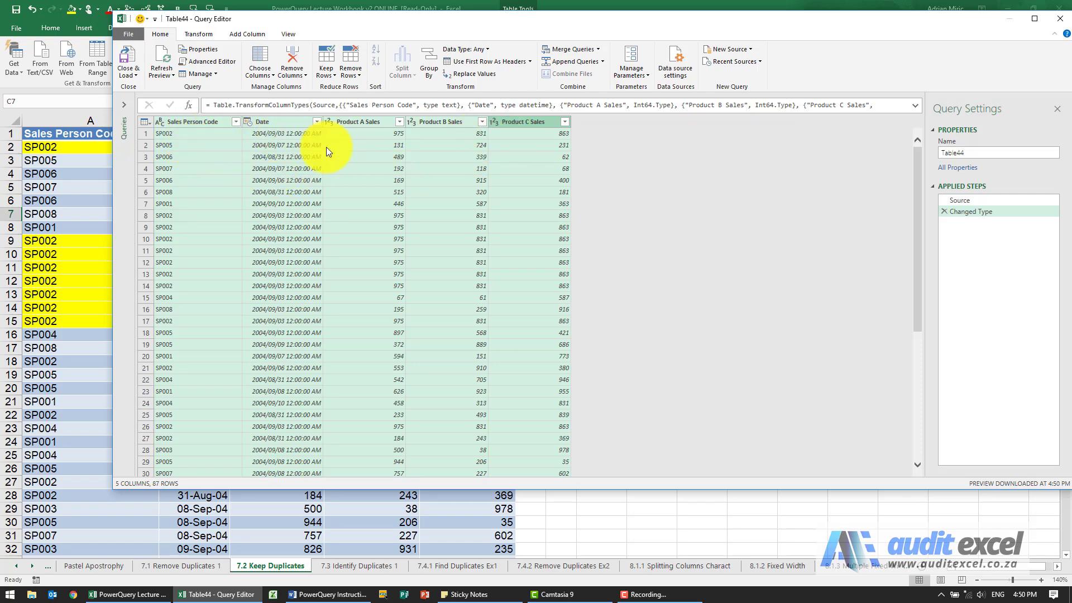
mouse_move(335, 168)
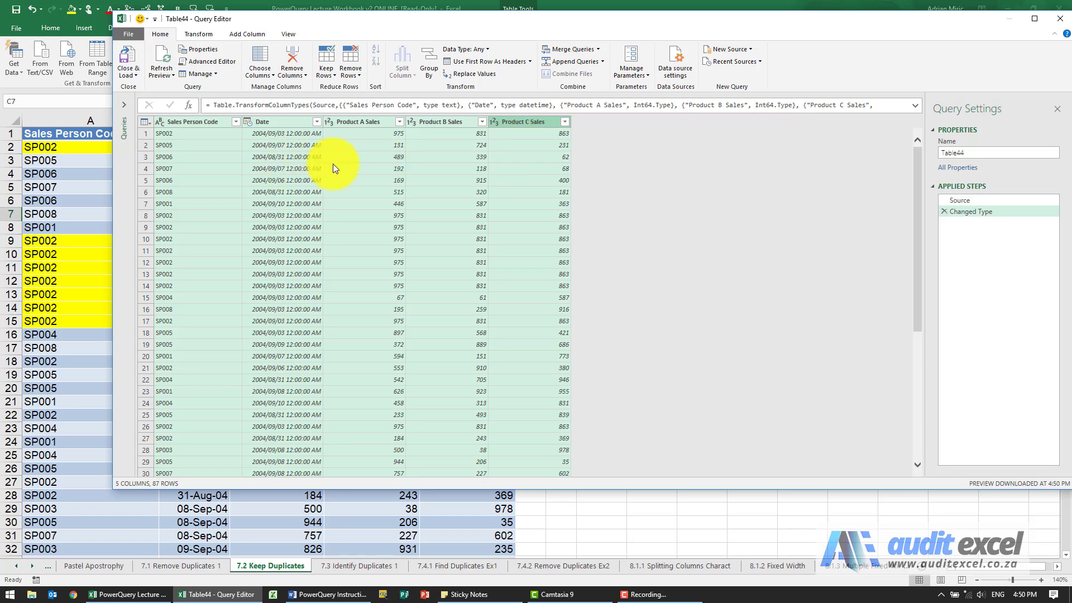
mouse_move(326, 61)
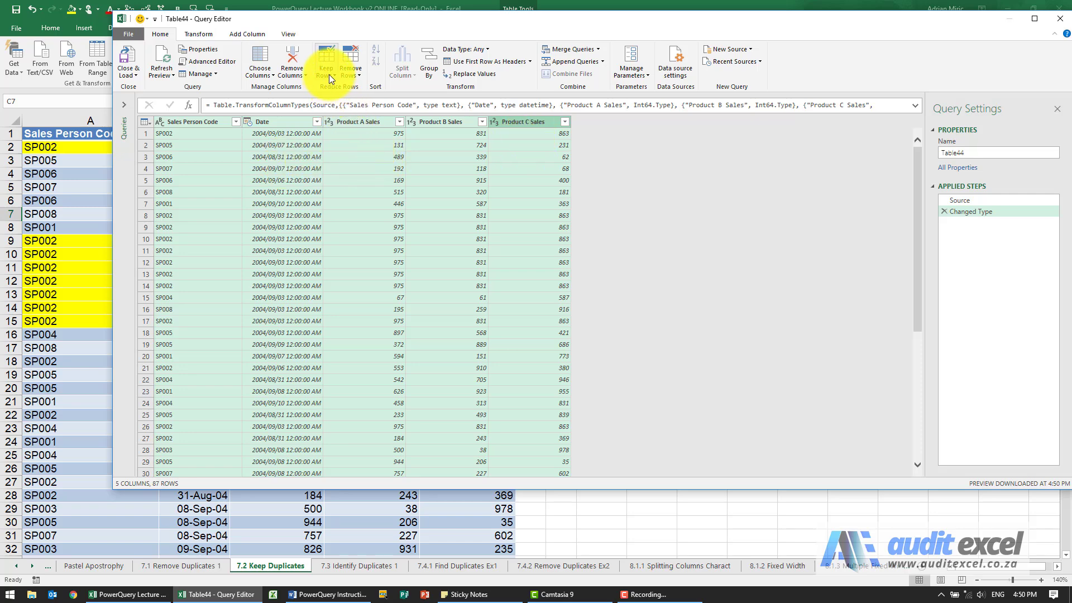
Step: Apply Keep Duplicates across every column, leaving 11 identical SP002 rows of 87
click(325, 60)
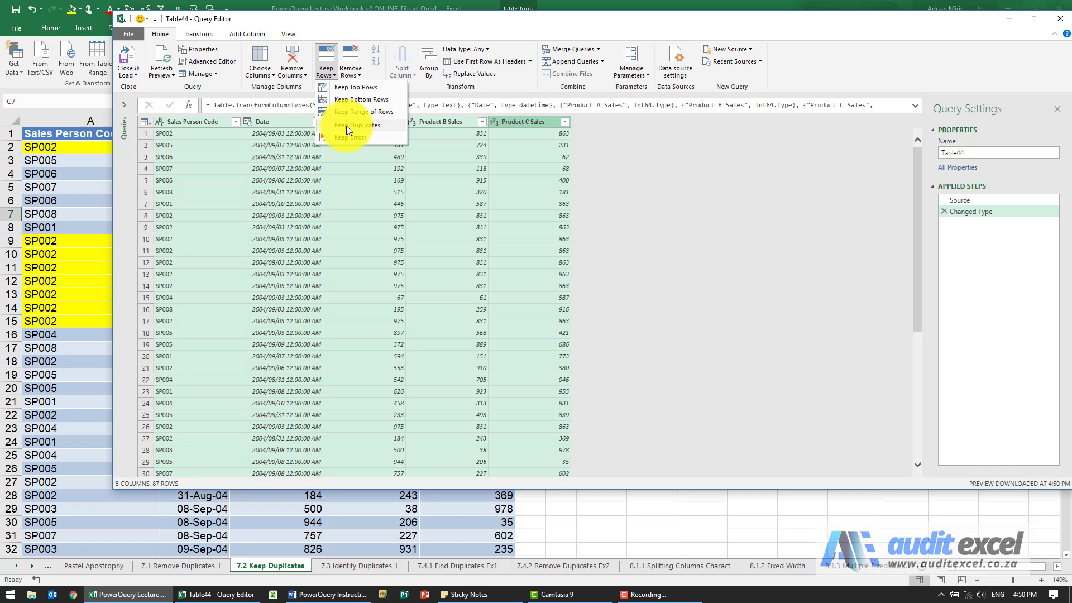
mouse_move(357, 124)
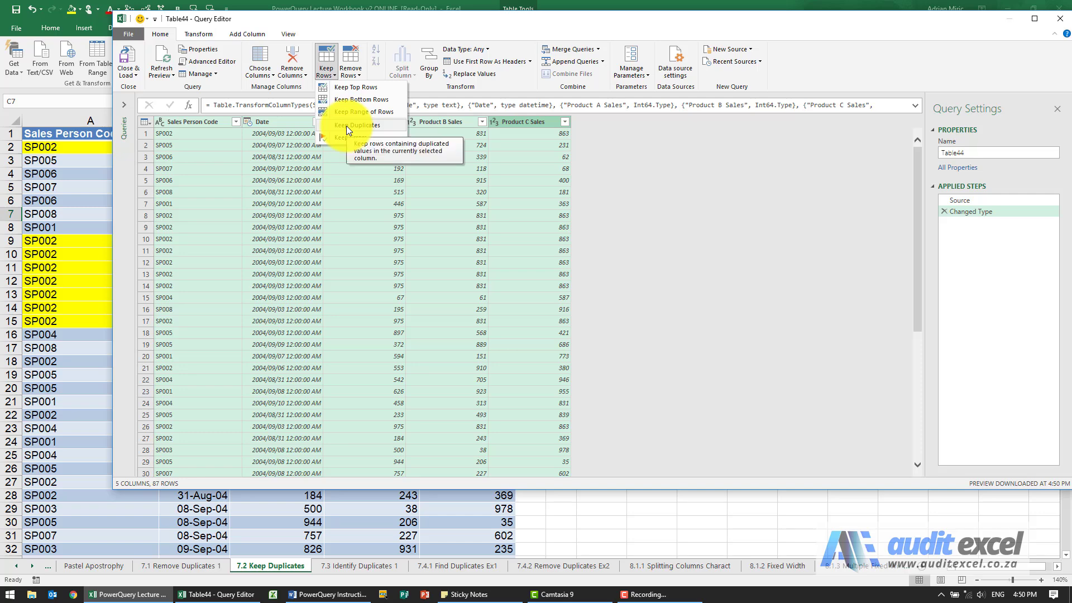
click(357, 124)
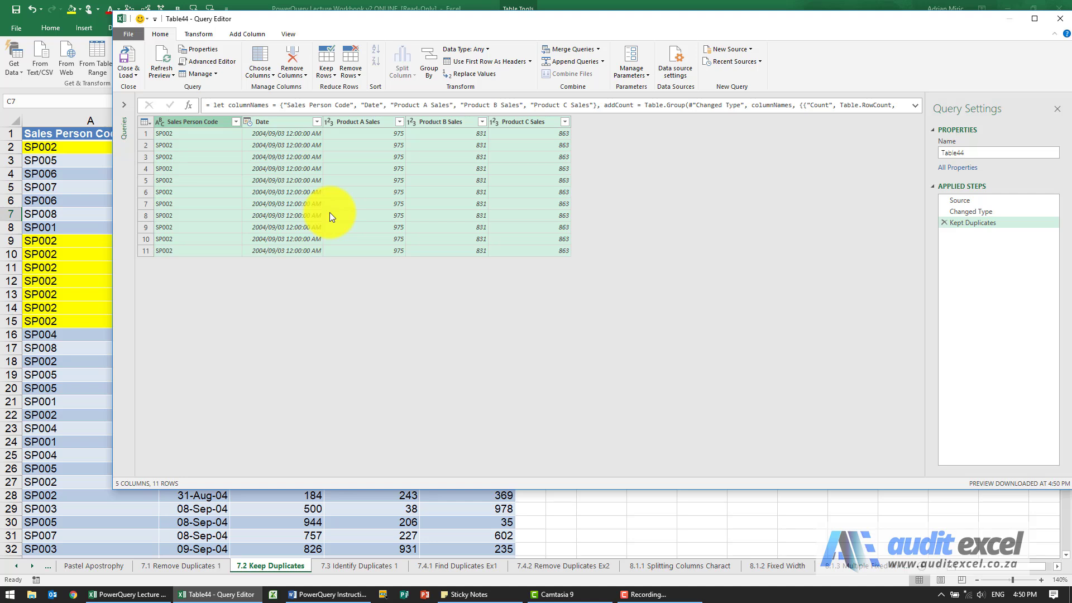
mouse_move(232, 191)
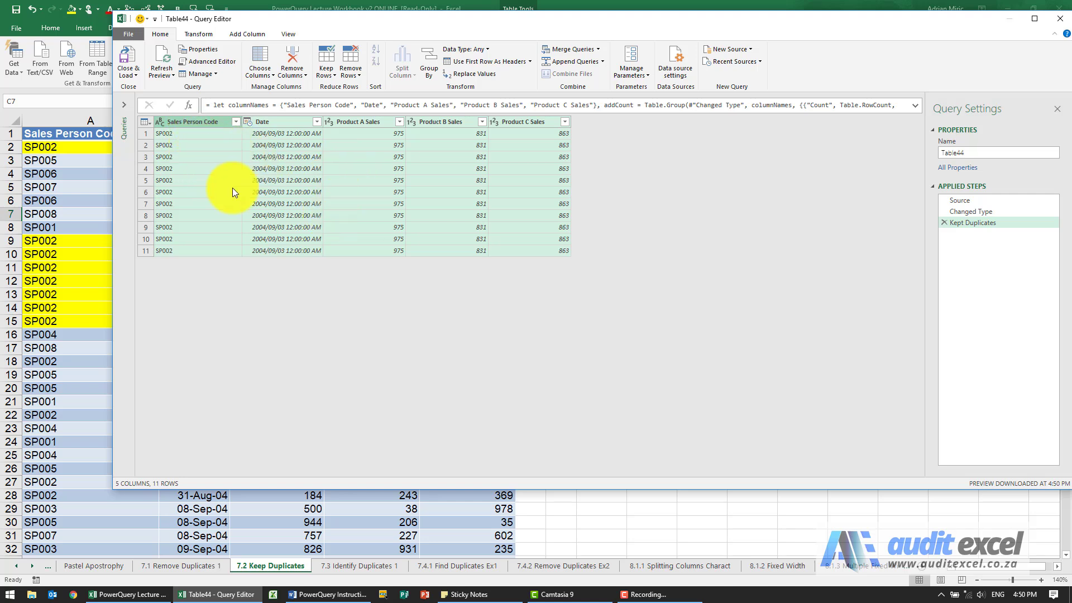
mouse_move(432, 166)
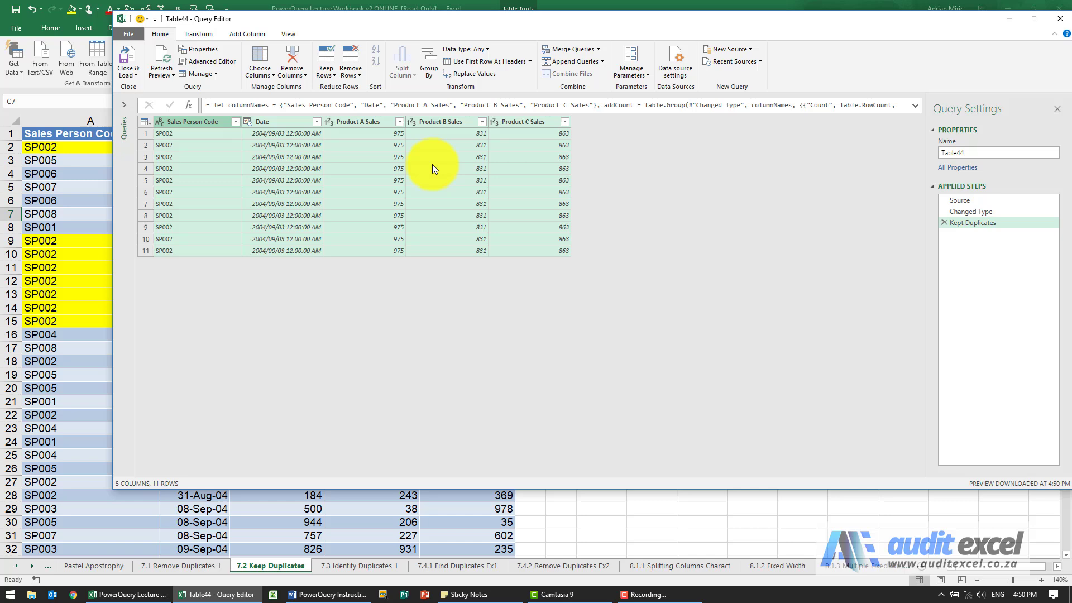
Step: Delete the all-columns Kept Duplicates step and keep duplicates by Sales Person Code only, retaining all 87 rows
click(971, 211)
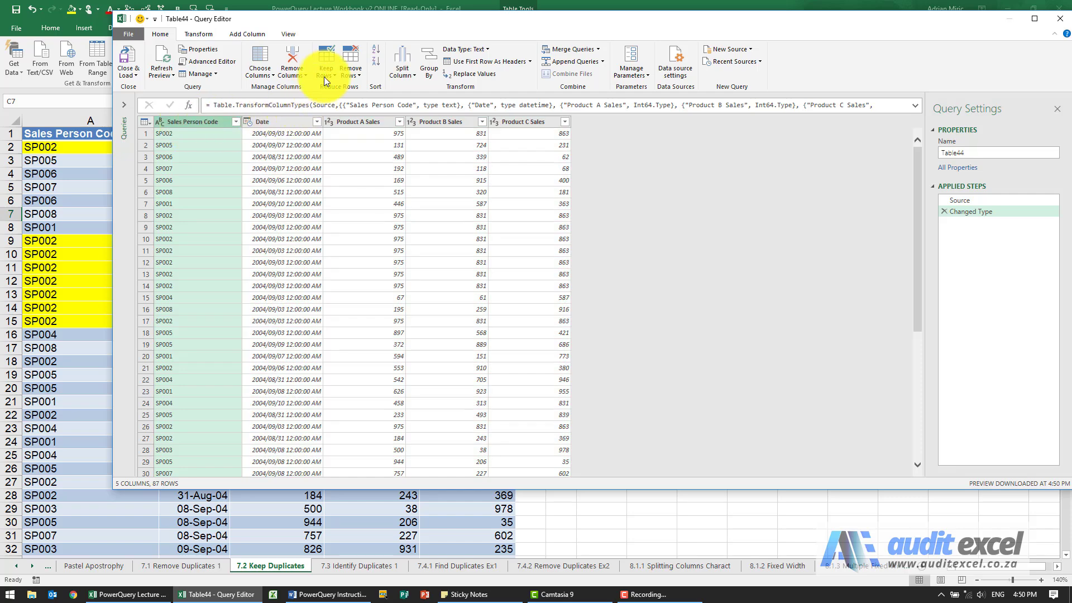
click(325, 62)
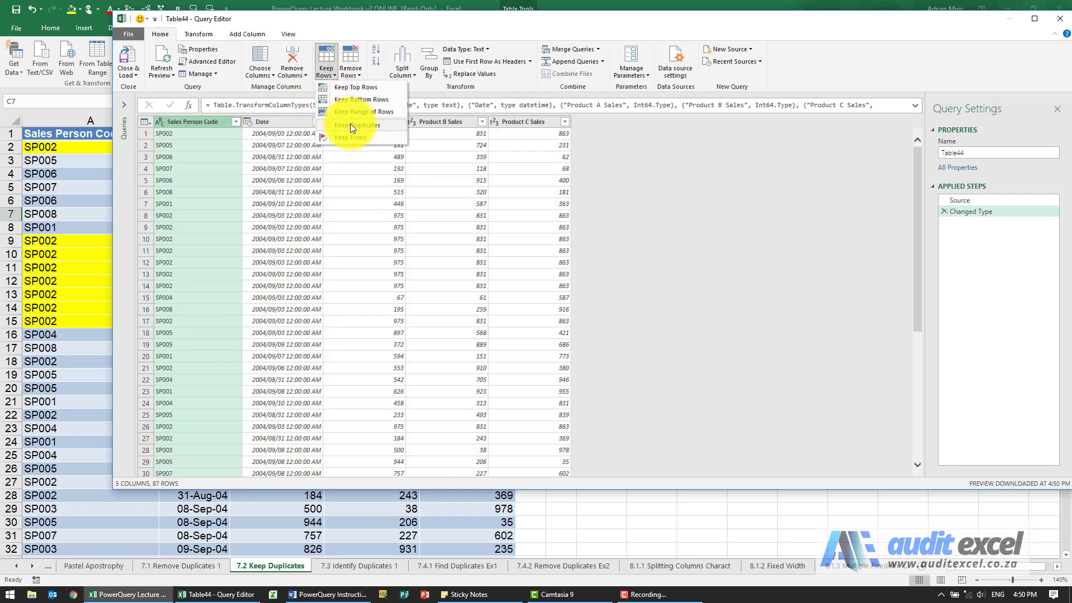
click(357, 124)
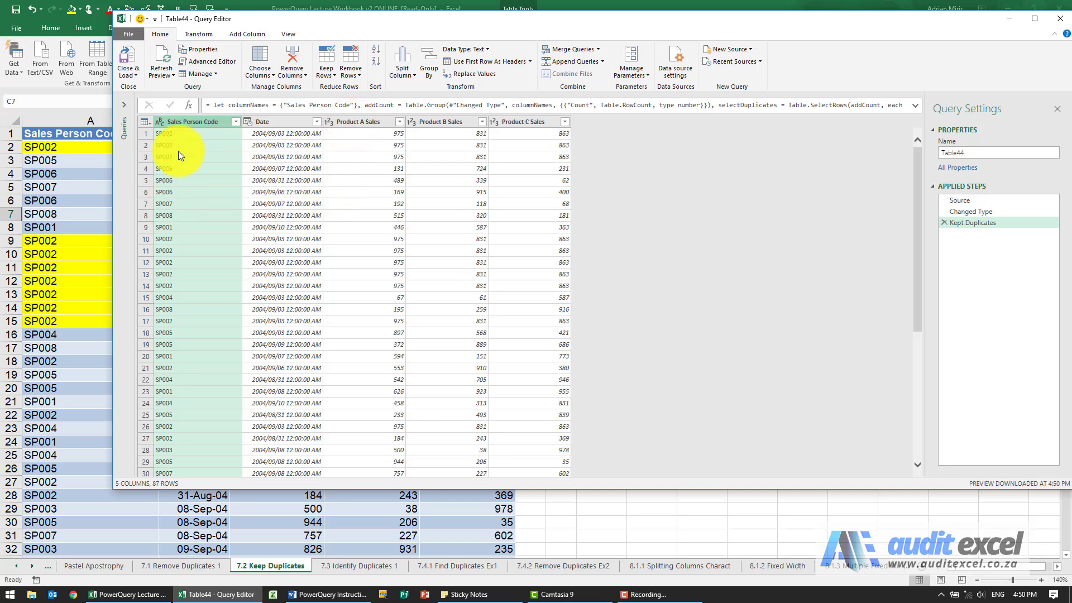
mouse_move(210, 267)
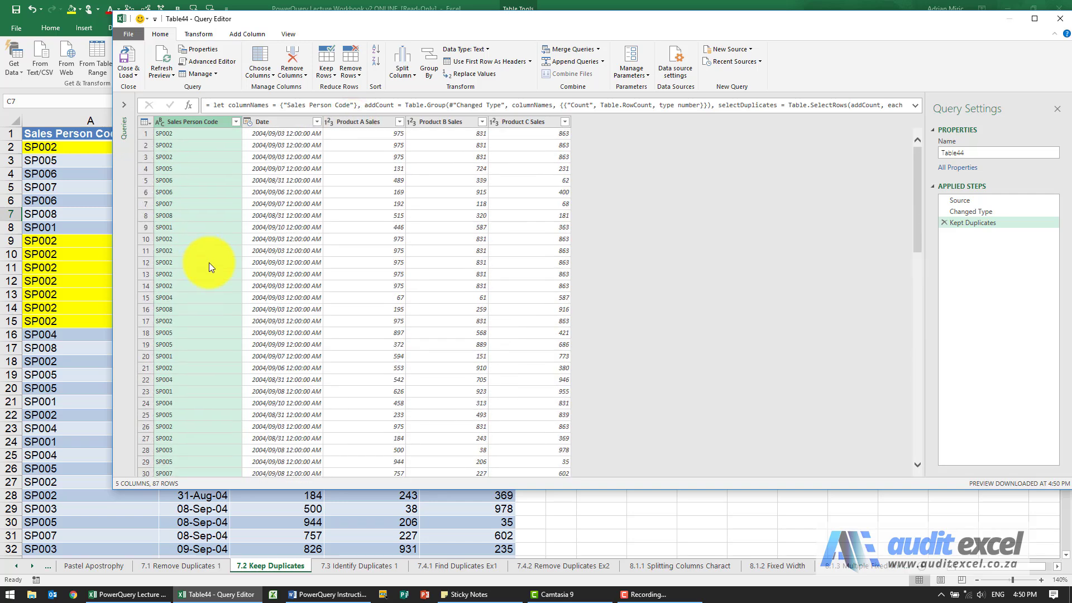
scroll(down, 3)
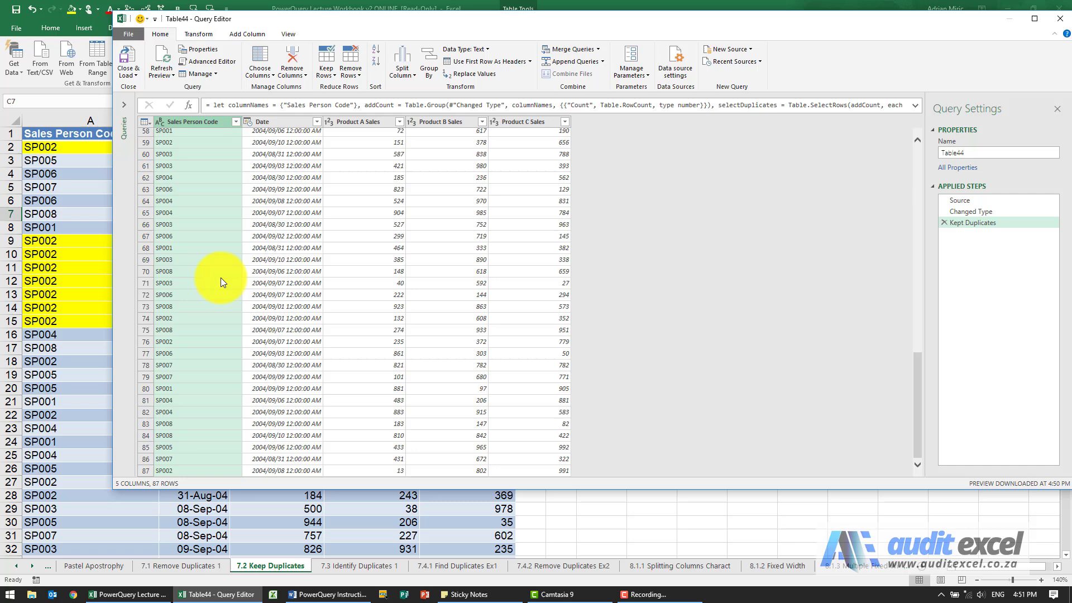
scroll(up, 3)
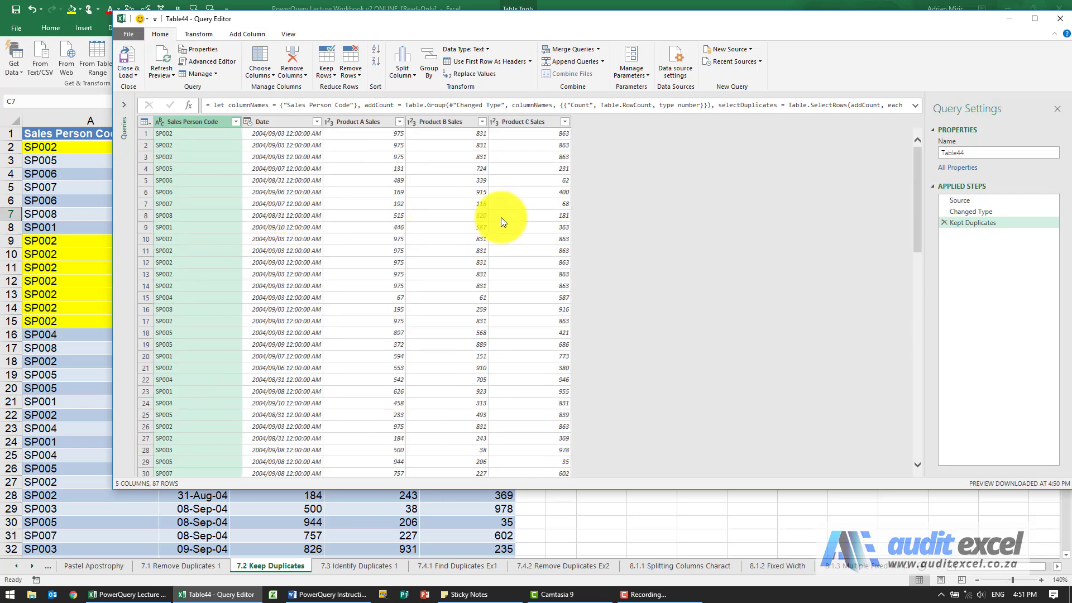
click(976, 223)
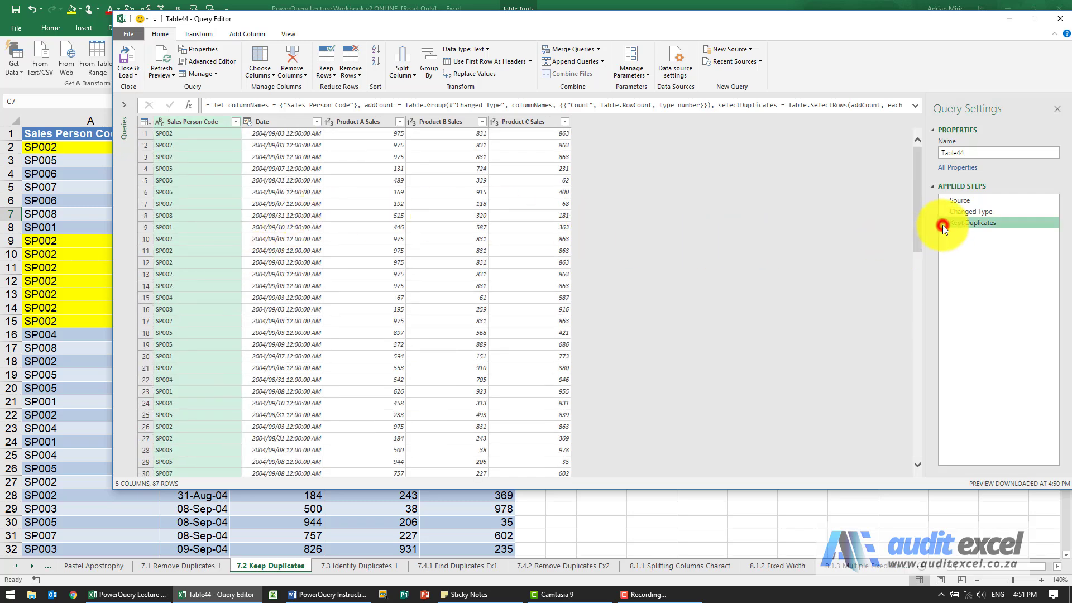
Step: Delete the single-column Kept Duplicates step, restoring 87 rows, and reselect all five columns
click(969, 212)
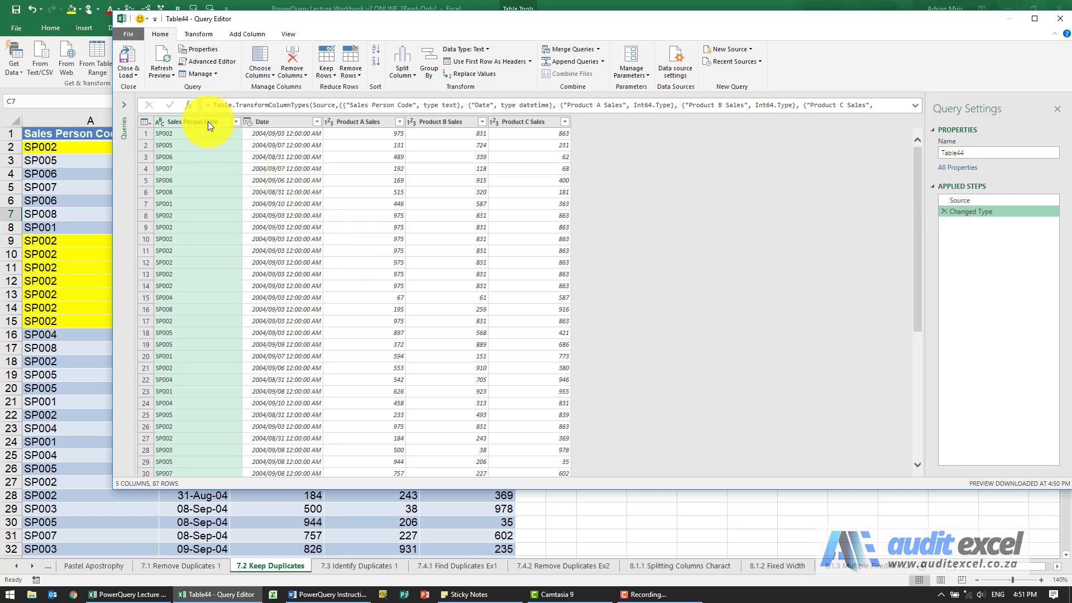
click(356, 121)
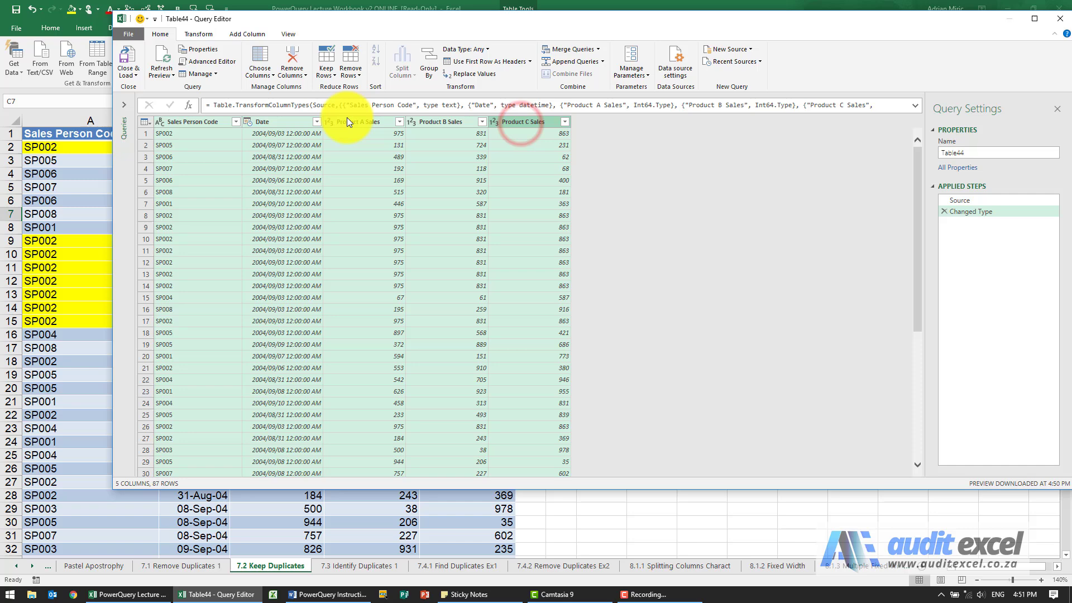
click(325, 60)
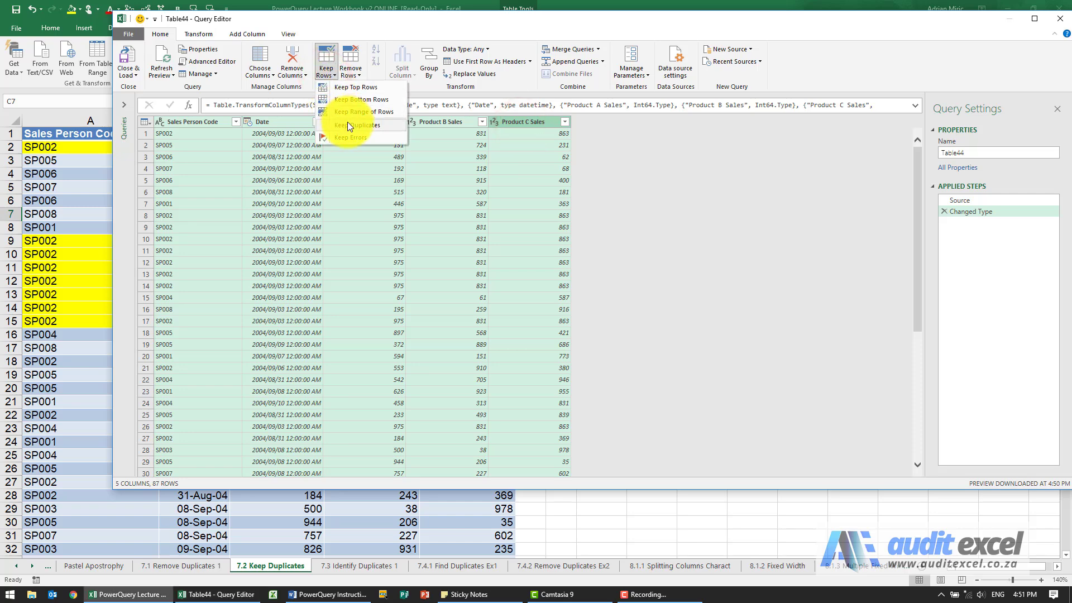